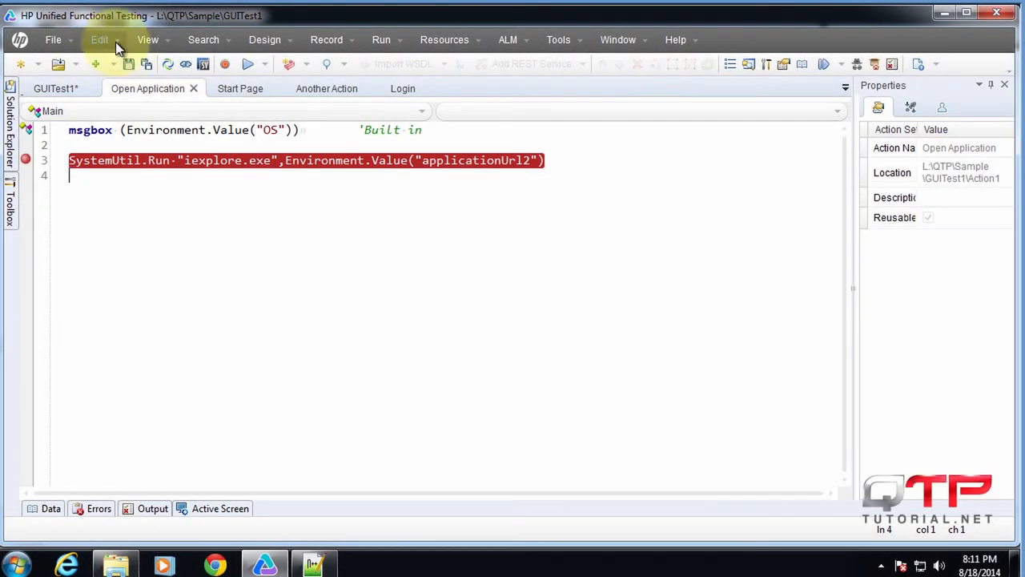
# Open the Edit menu to view the Format commands: Comment, Indent and With-statement.
pyautogui.click(100, 39)
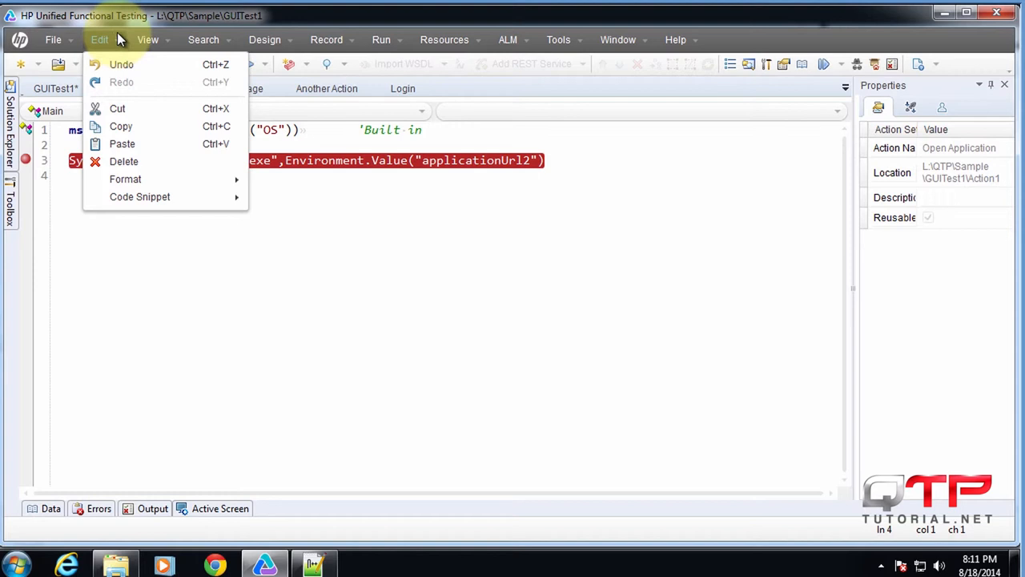
pyautogui.moveTo(136, 85)
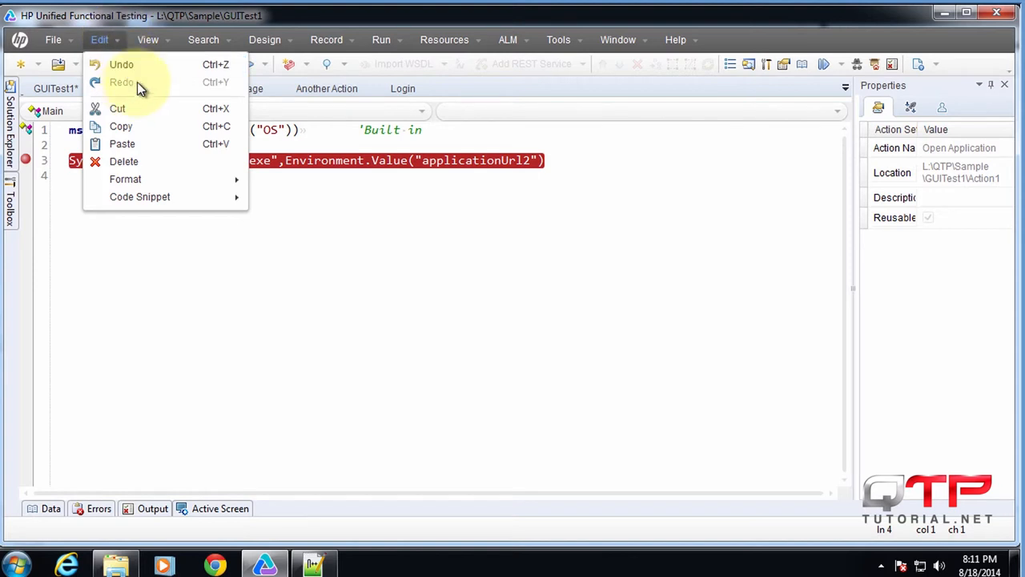
pyautogui.moveTo(139, 196)
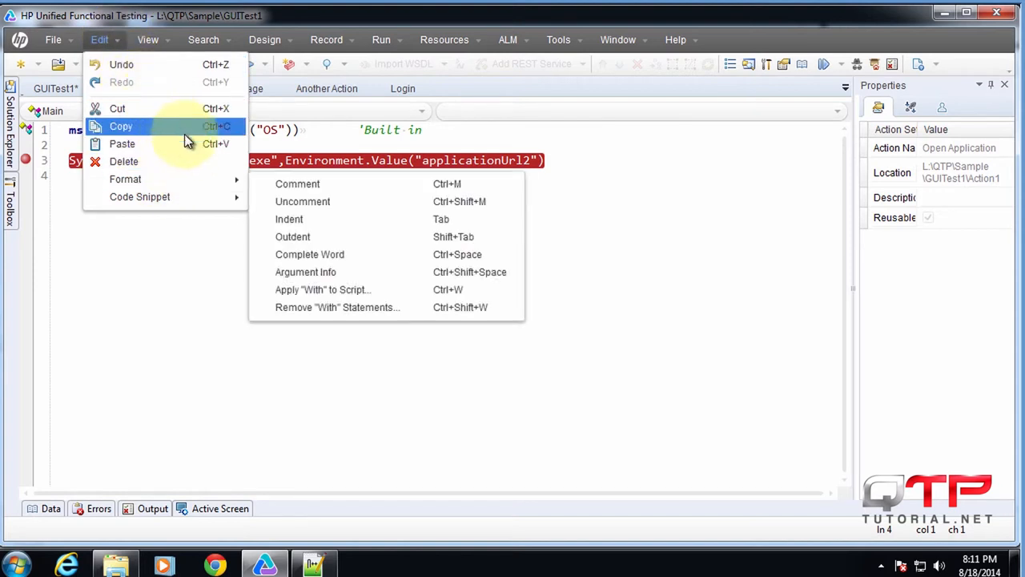
pyautogui.moveTo(280, 184)
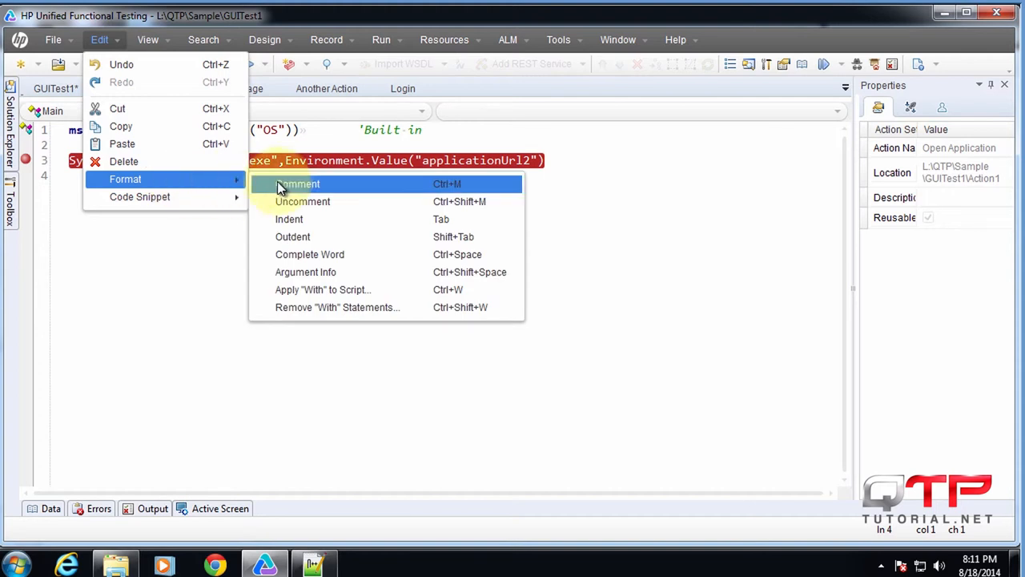
pyautogui.moveTo(313, 254)
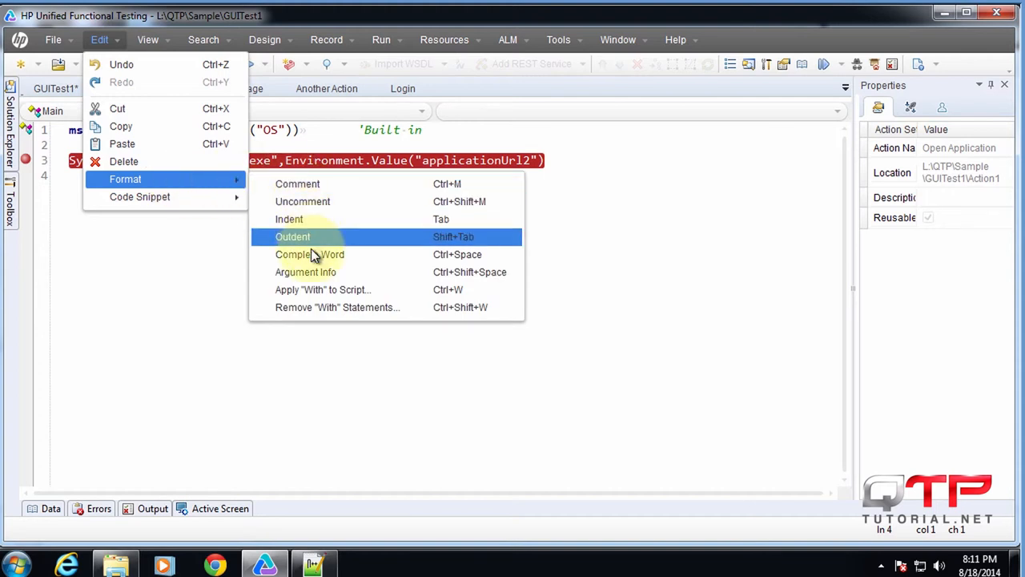
pyautogui.moveTo(352, 306)
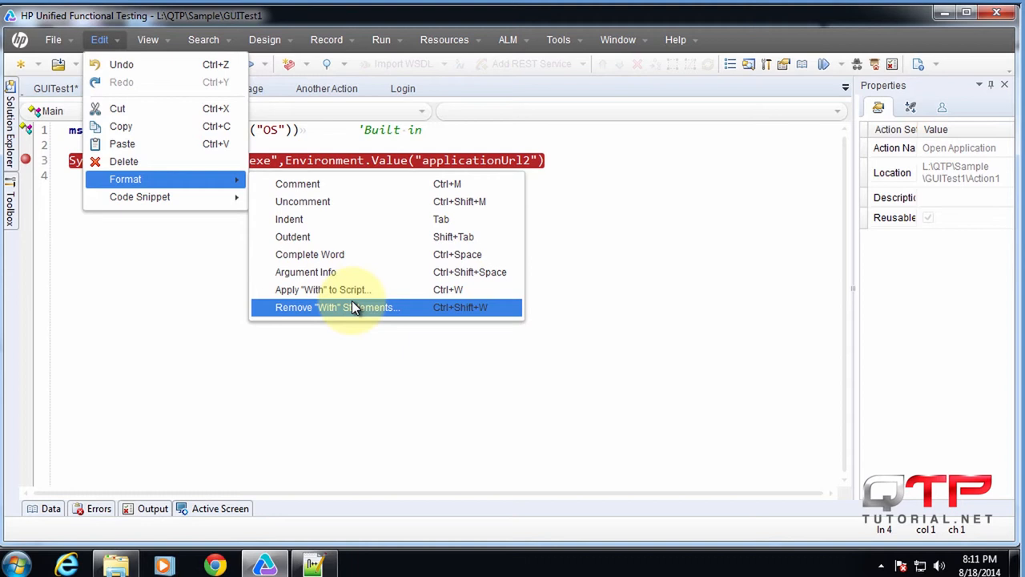
pyautogui.moveTo(366, 319)
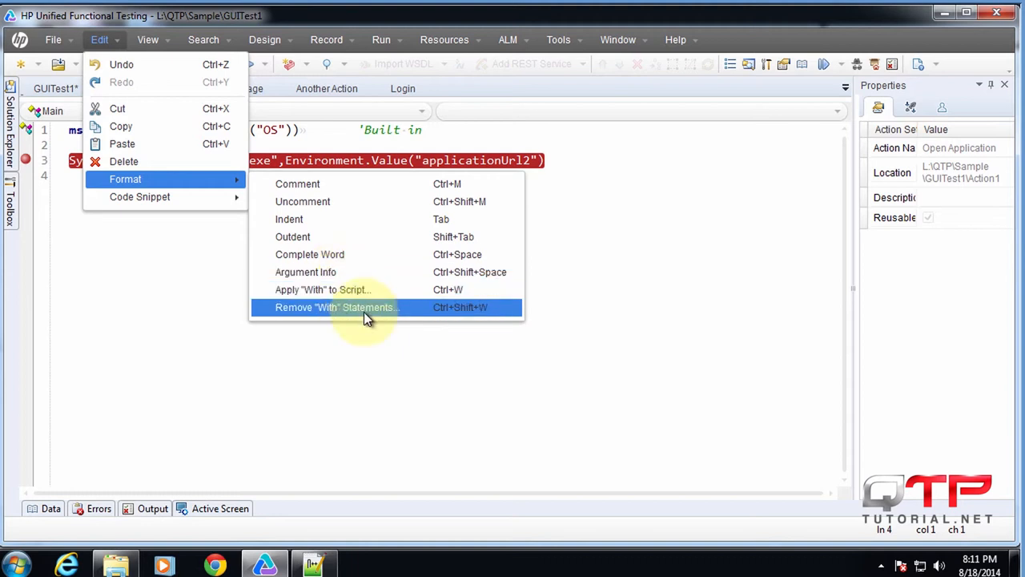
pyautogui.moveTo(297, 183)
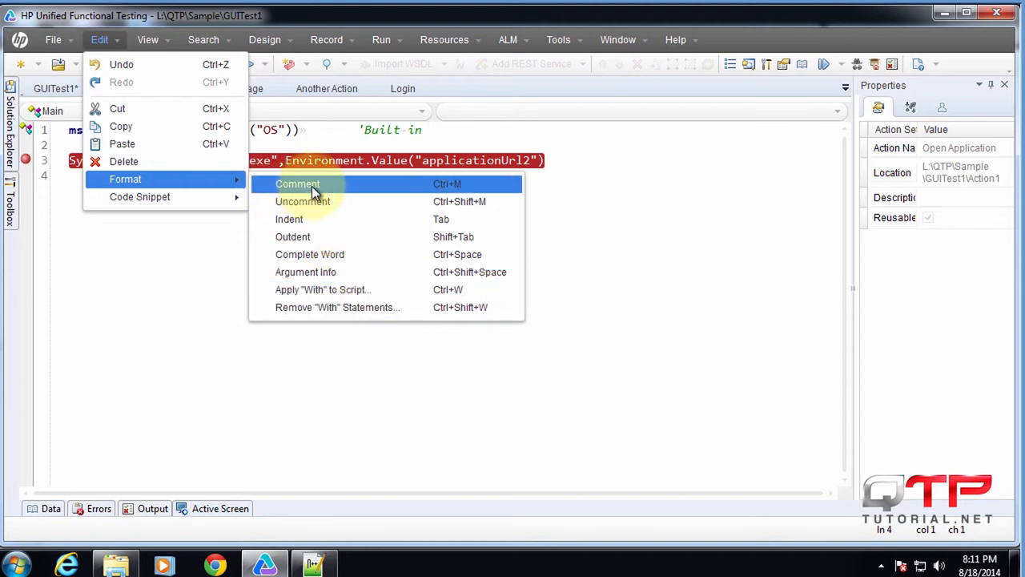
pyautogui.moveTo(325, 311)
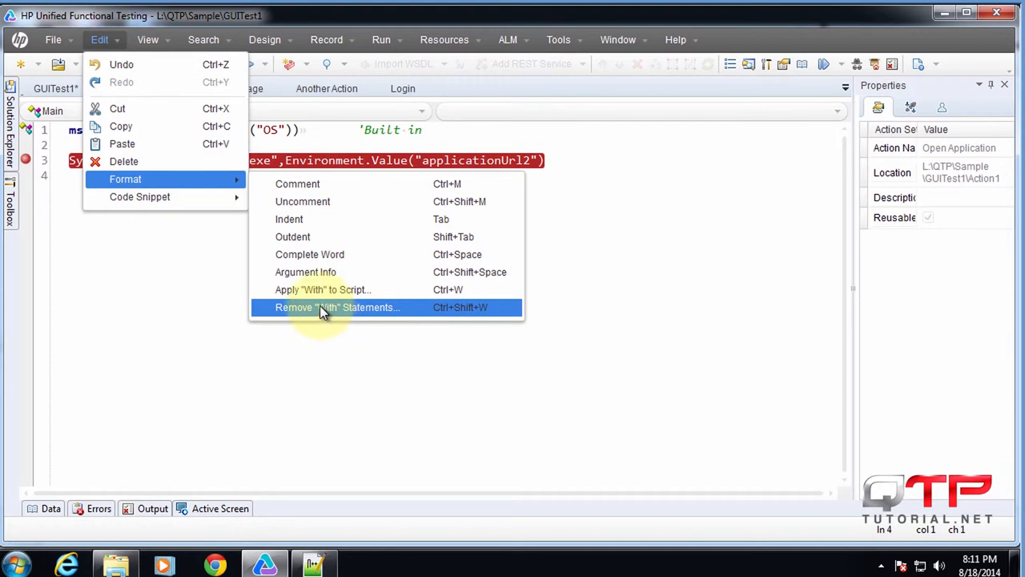
pyautogui.moveTo(306, 272)
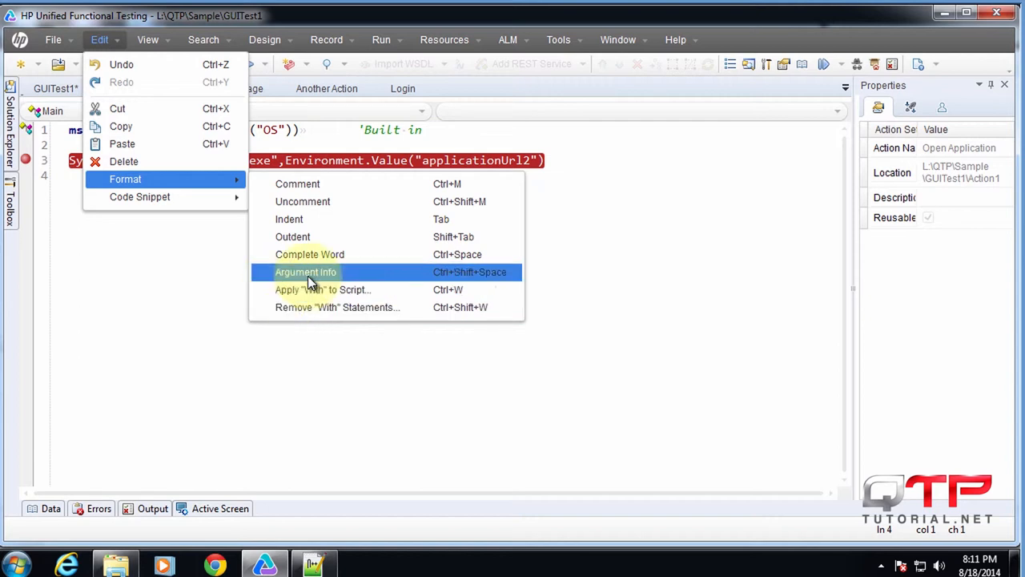
pyautogui.moveTo(140, 197)
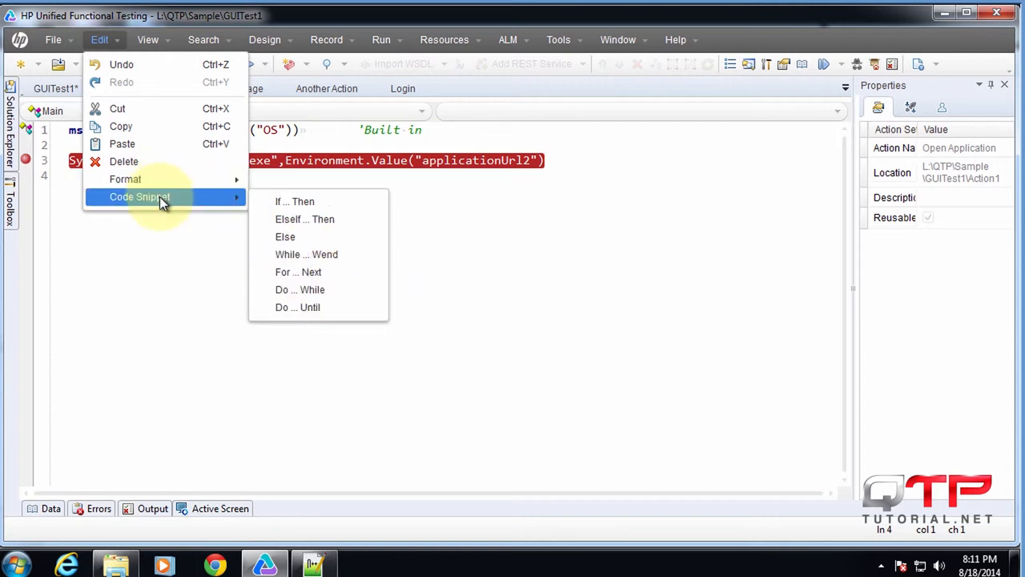
pyautogui.moveTo(224, 200)
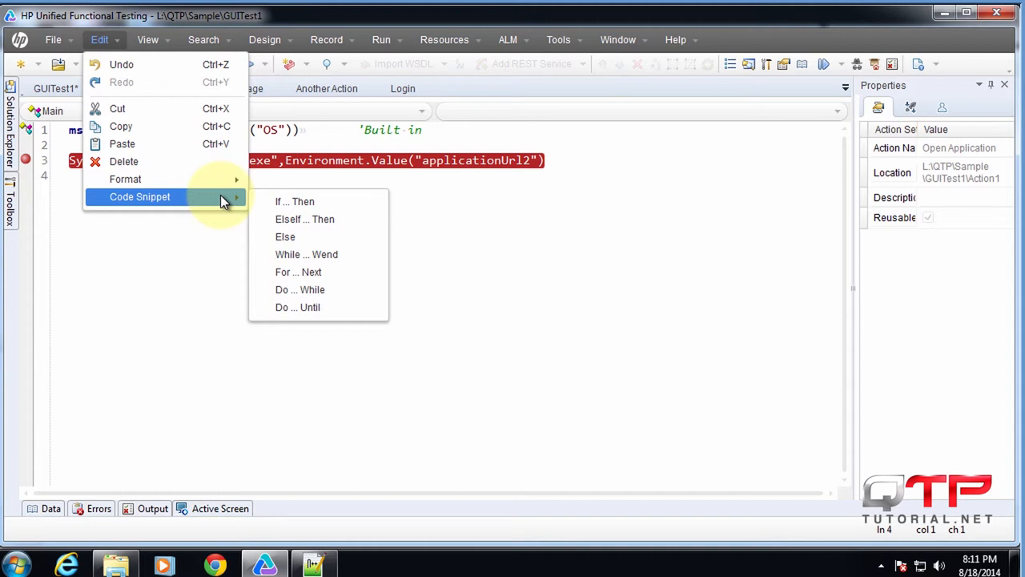
pyautogui.moveTo(327, 201)
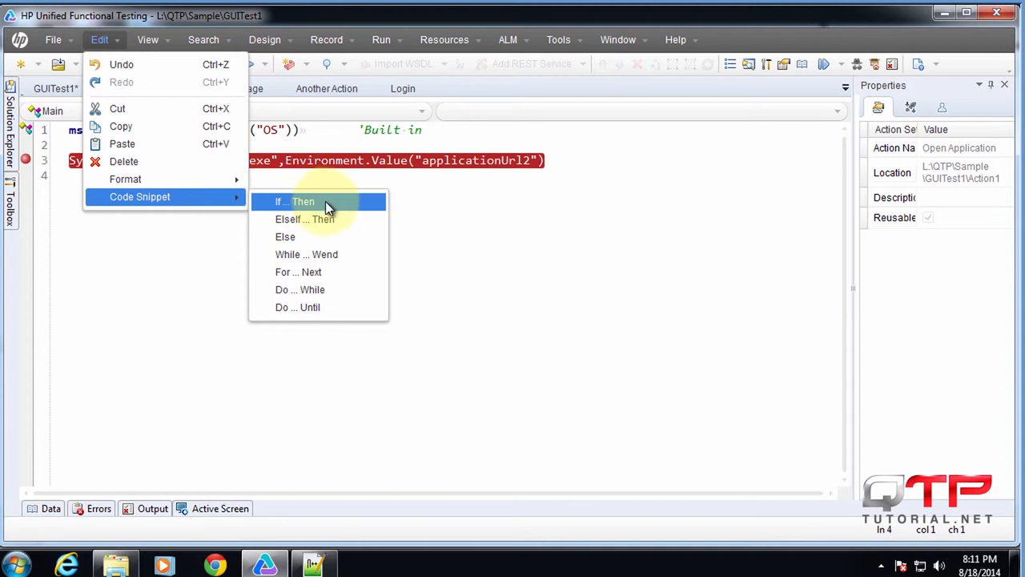
pyautogui.moveTo(102, 109)
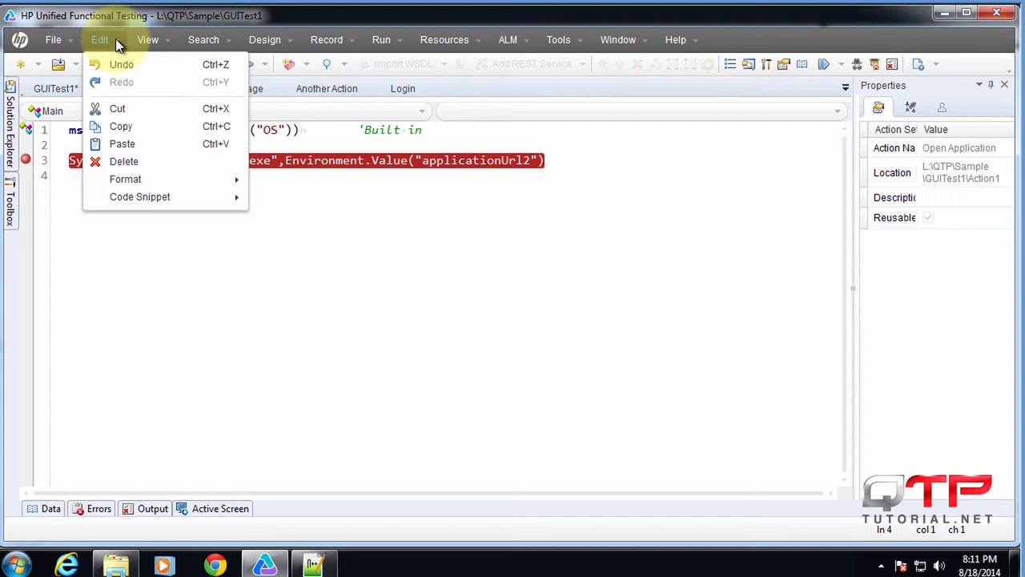
pyautogui.moveTo(120, 44)
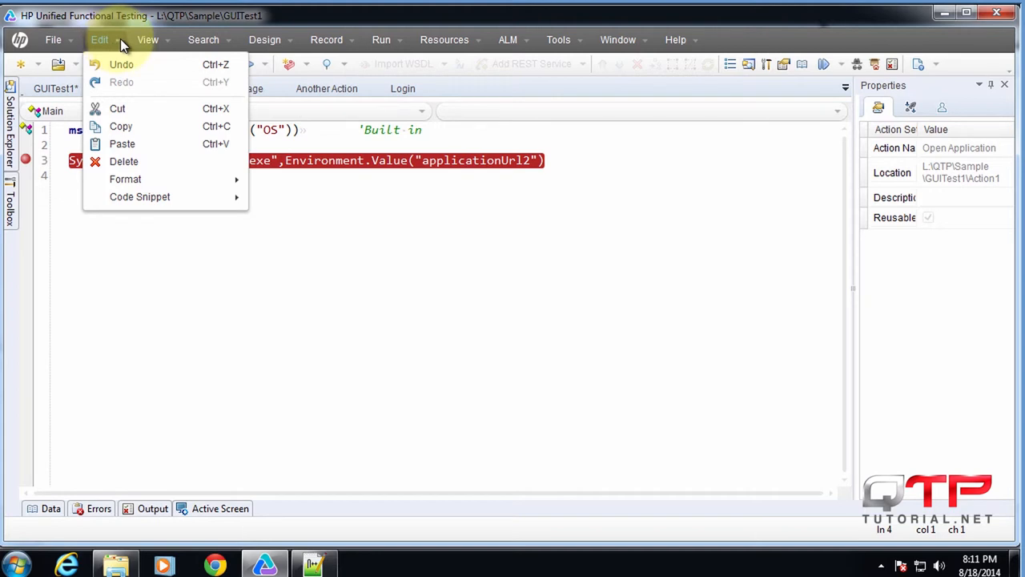
# Dismiss the Edit menu after browsing the loop code snippets, choosing nothing.
pyautogui.click(520, 200)
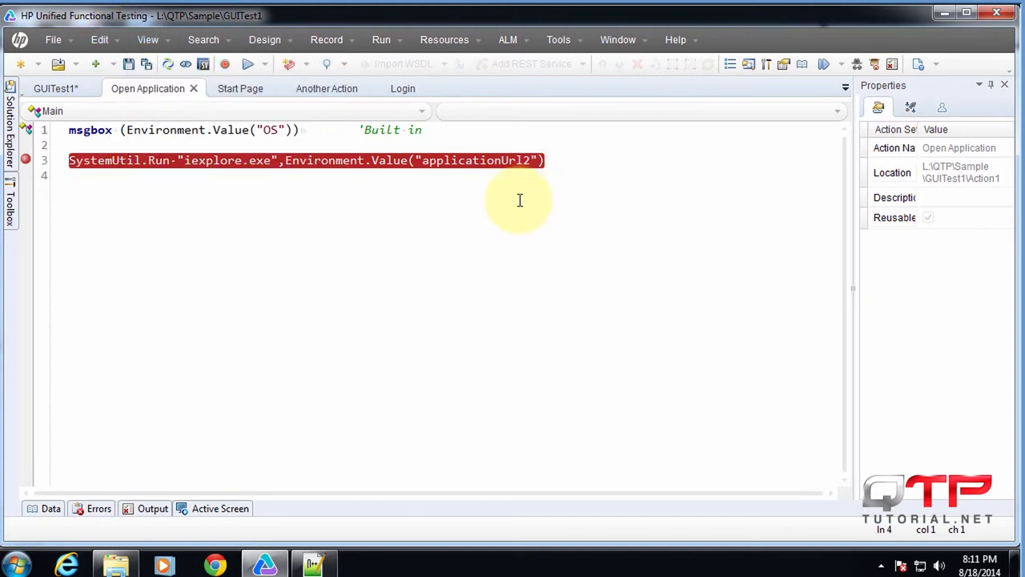
# Insert the For…Next and If…Then snippets below line 3, placing the cursor inside the If block.
pyautogui.write('fo')
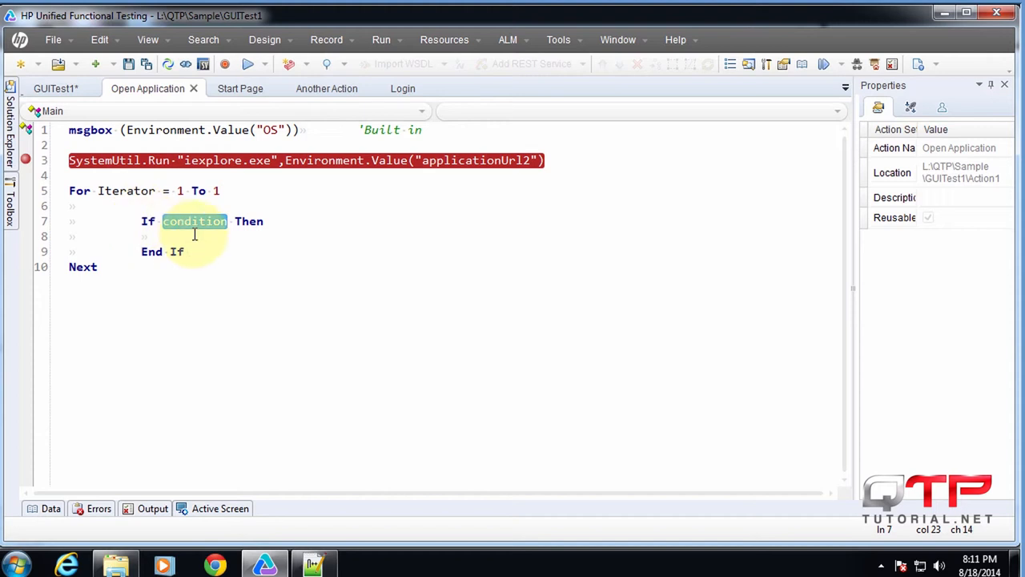
pyautogui.click(209, 252)
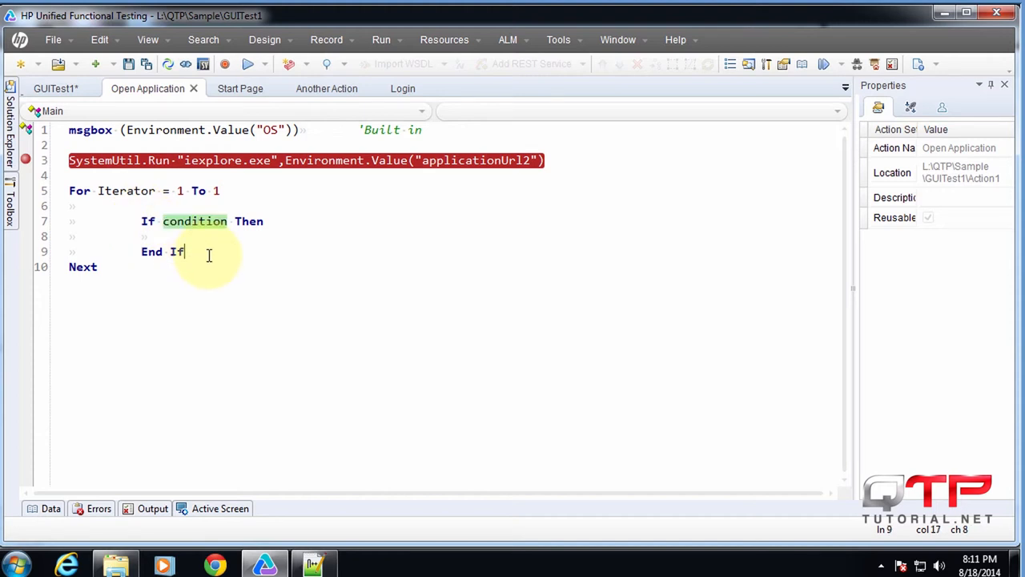
pyautogui.write('do')
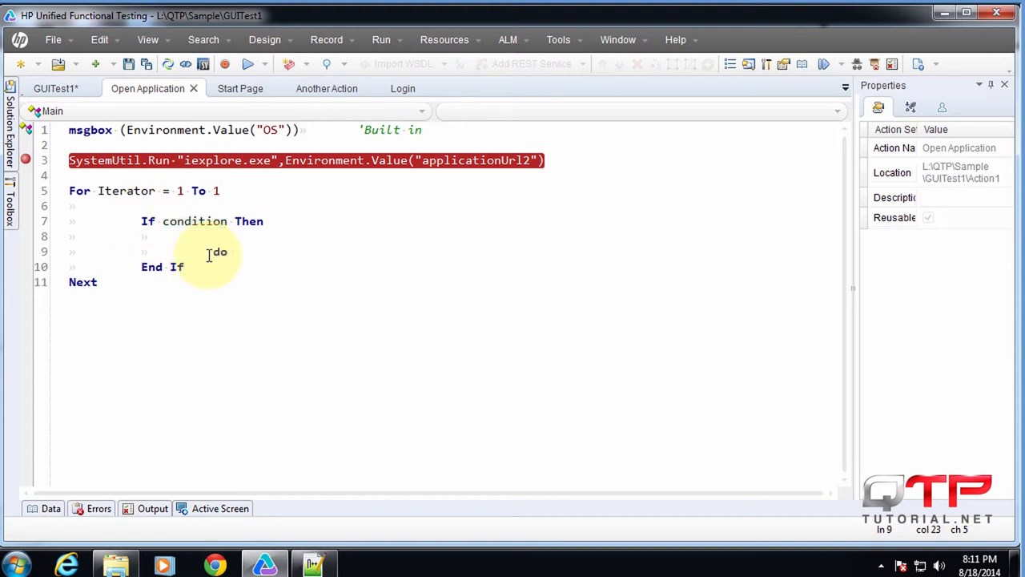
pyautogui.write('w')
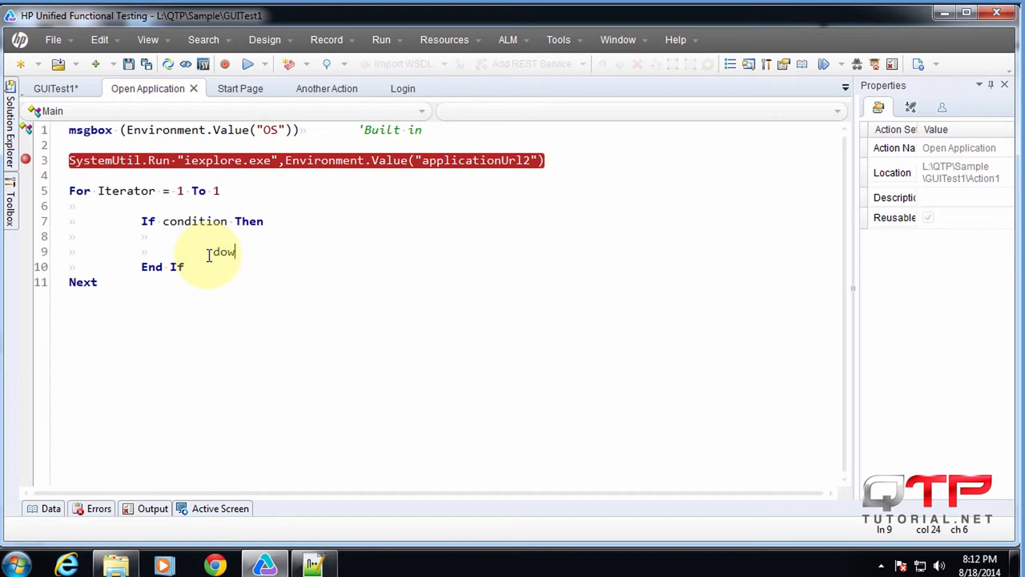
# Nest a Do…Loop While False inside another one within the If block.
pyautogui.press('Backspace')
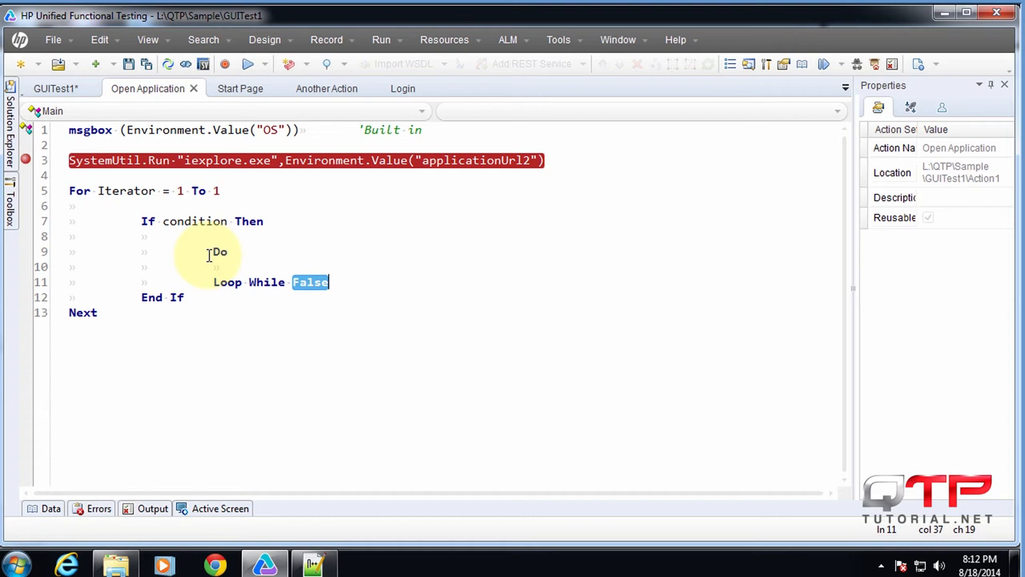
pyautogui.write('do')
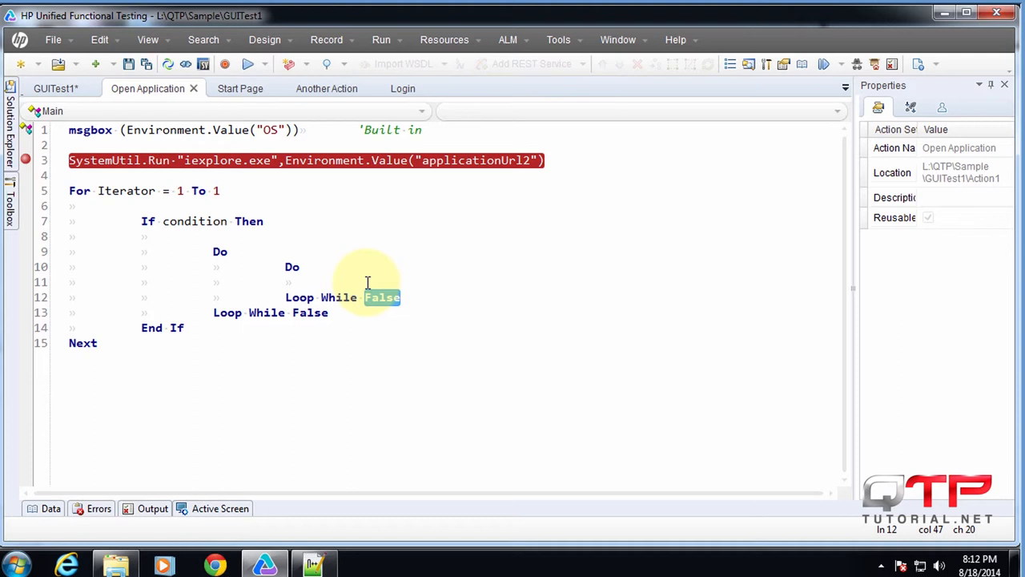
pyautogui.moveTo(288, 264)
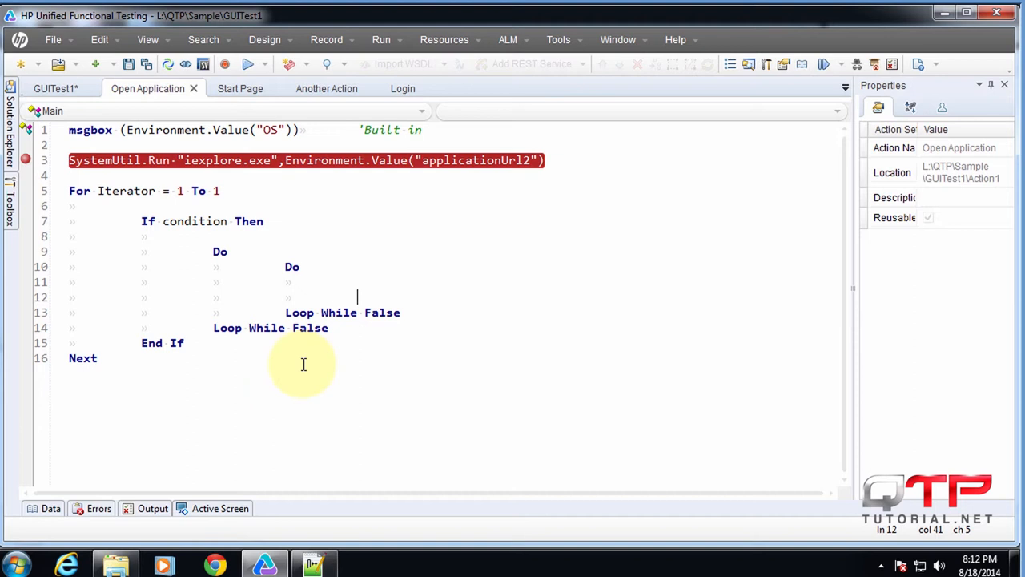
# Switch the Open Application action to Keyword View, exposing the 'Loop' without 'Do' error on line 13.
pyautogui.write('do')
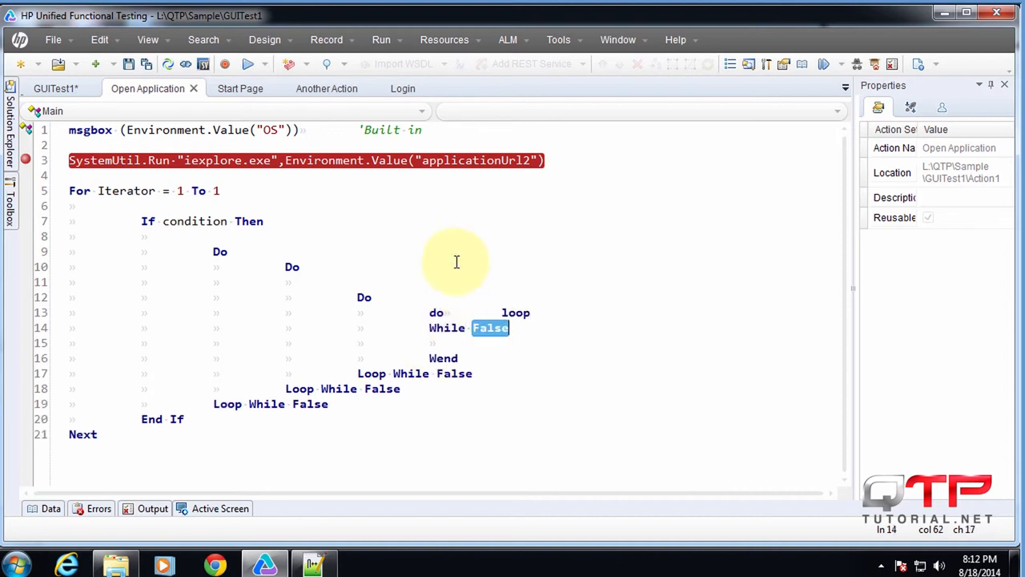
pyautogui.moveTo(436, 294)
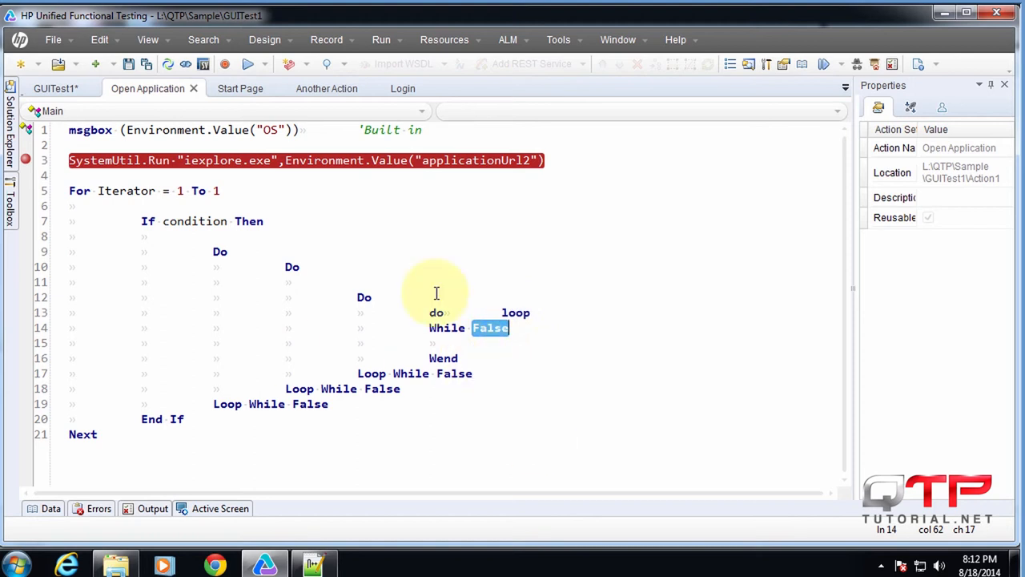
pyautogui.click(148, 39)
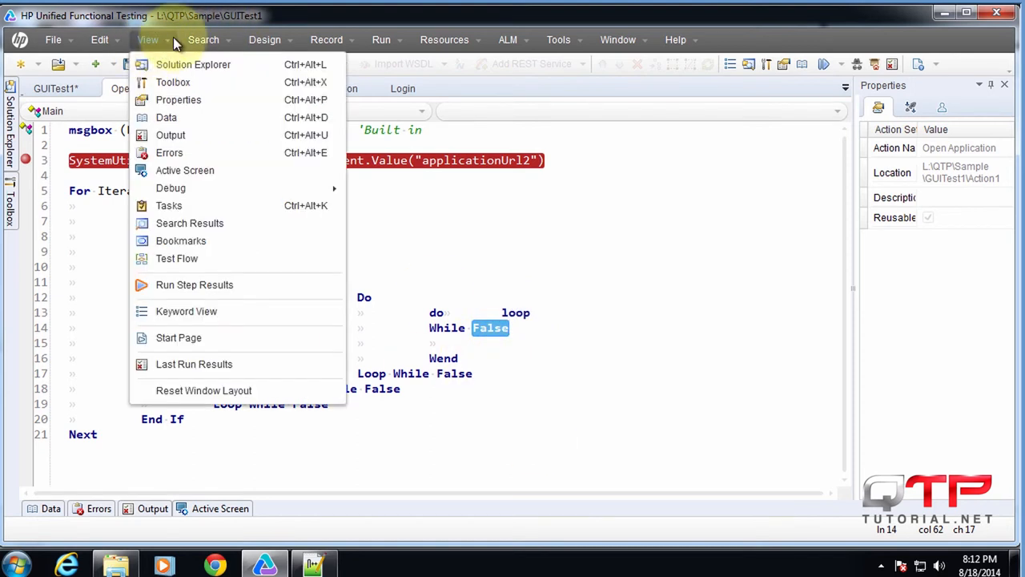
pyautogui.moveTo(168, 40)
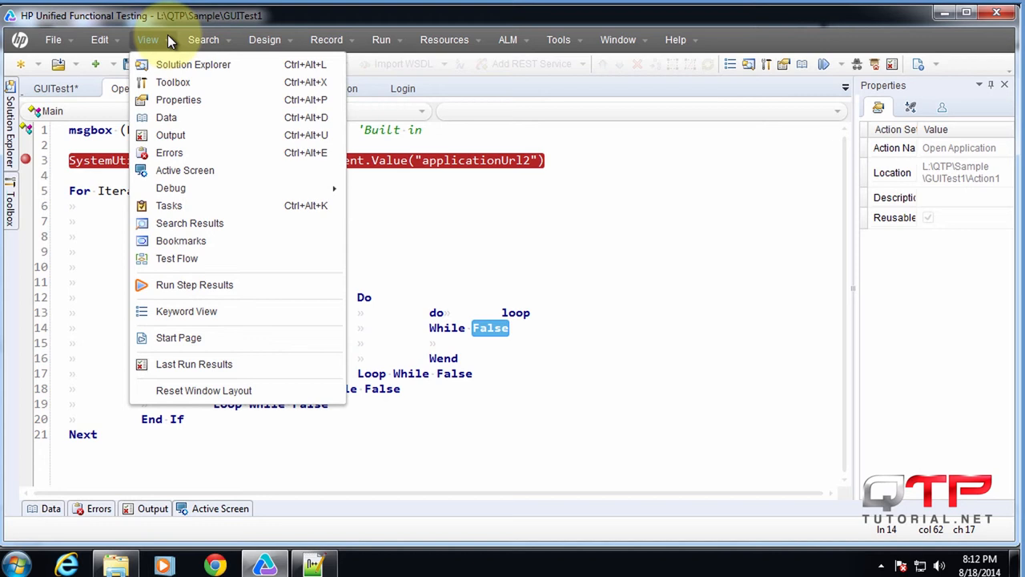
pyautogui.moveTo(204, 390)
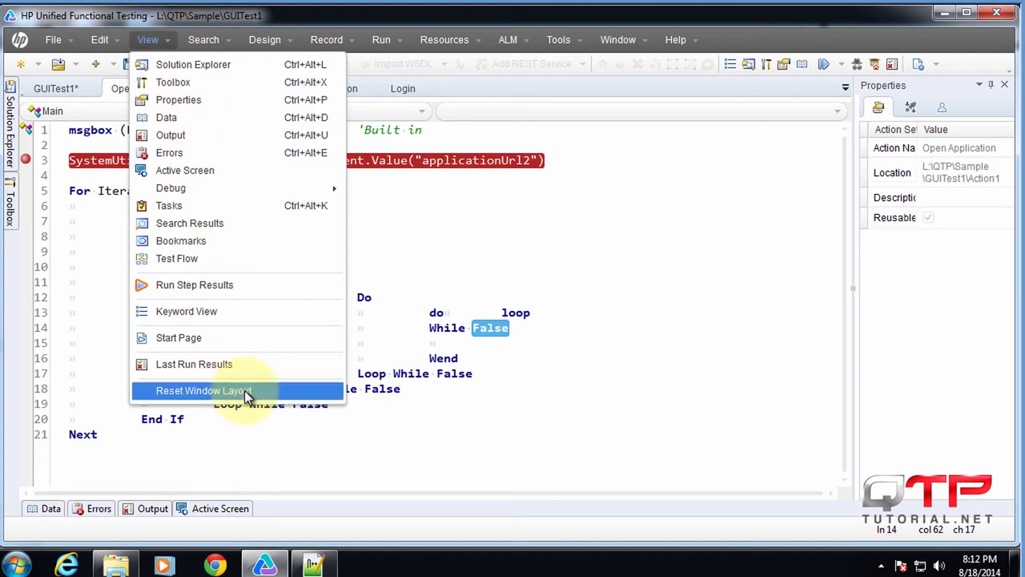
pyautogui.moveTo(178, 100)
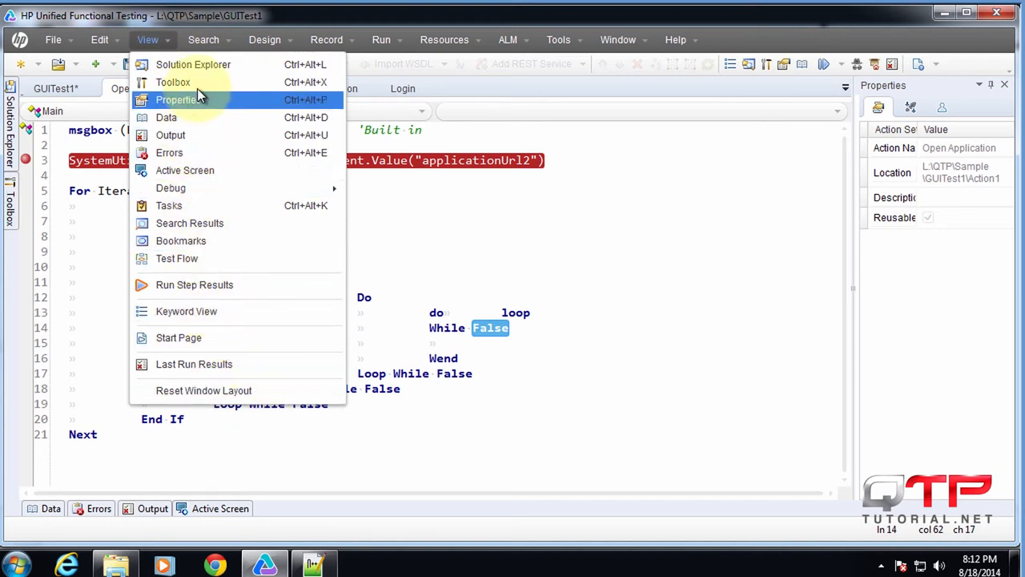
pyautogui.moveTo(212, 170)
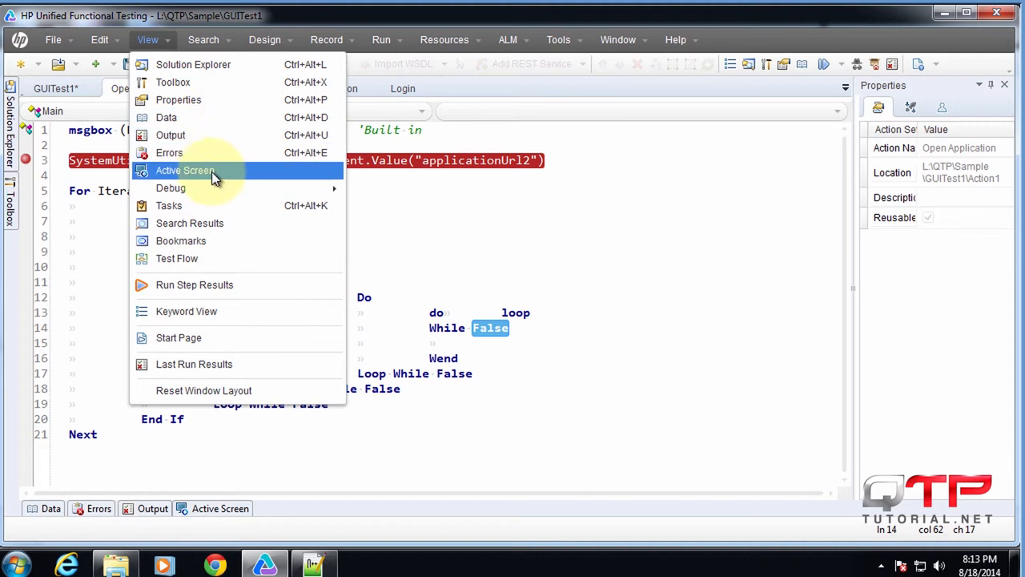
pyautogui.moveTo(194, 364)
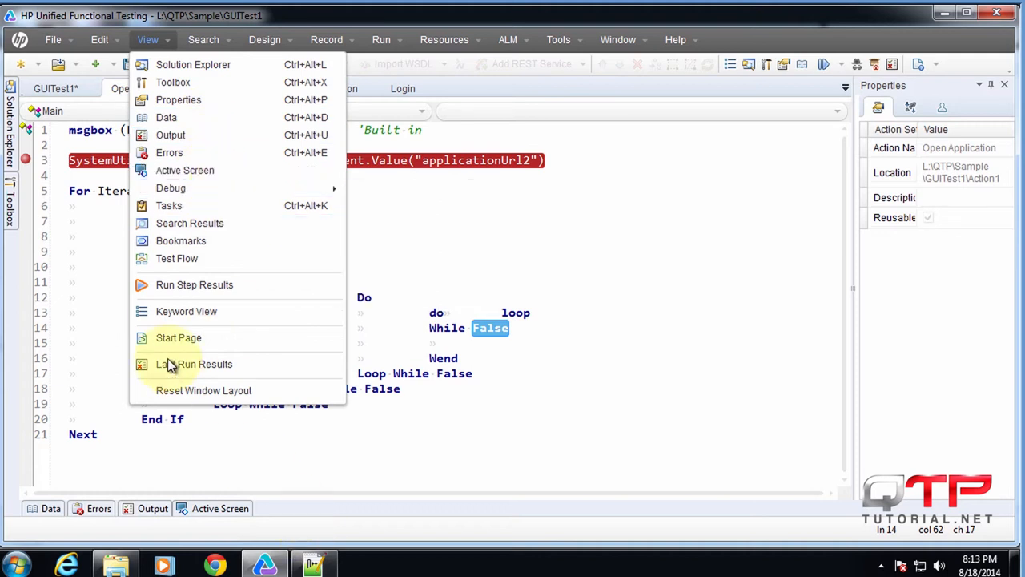
pyautogui.click(169, 153)
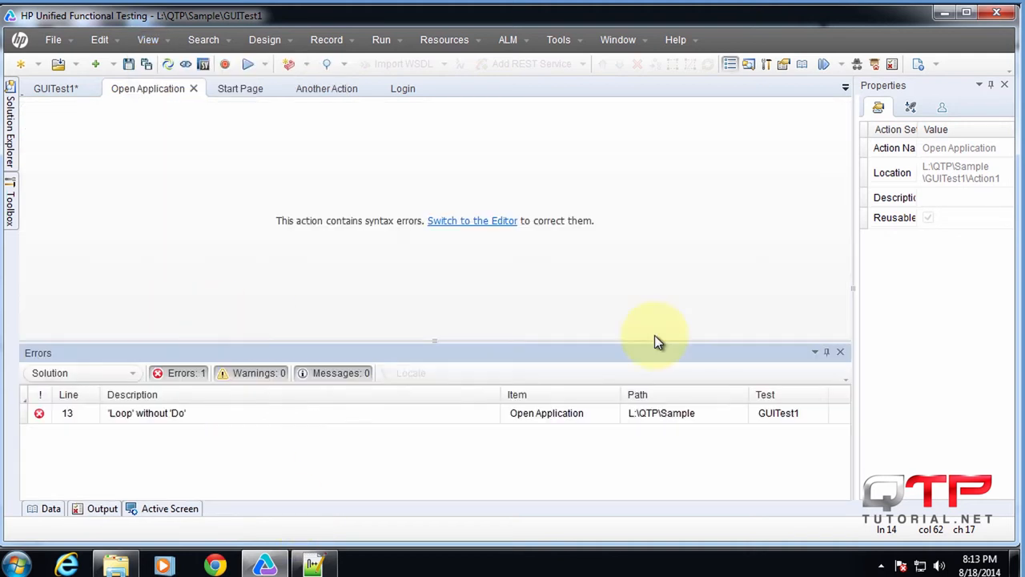
pyautogui.moveTo(588, 397)
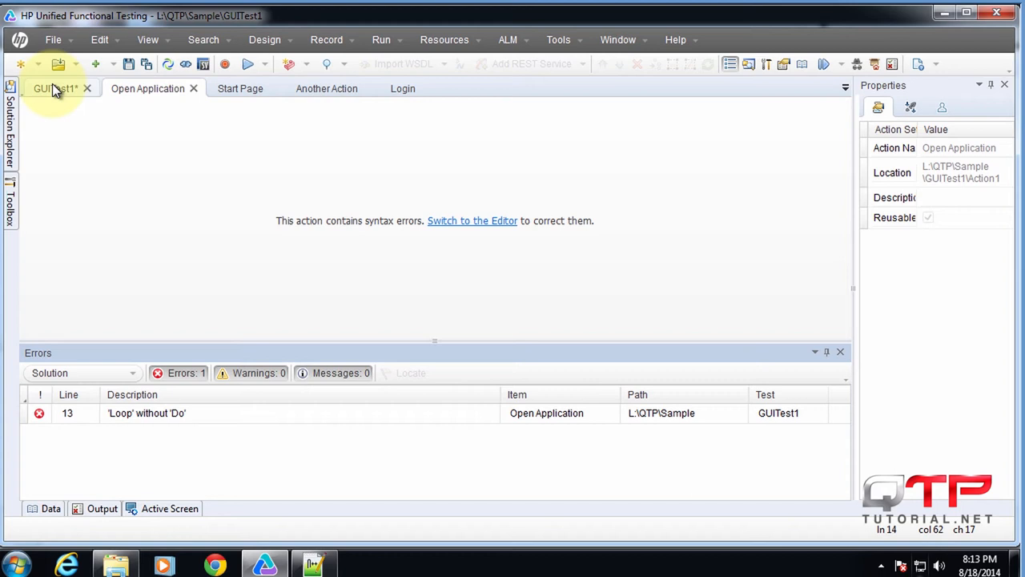
# Delete the loop code from line 5 onward in the Editor, leaving zero errors.
pyautogui.click(472, 220)
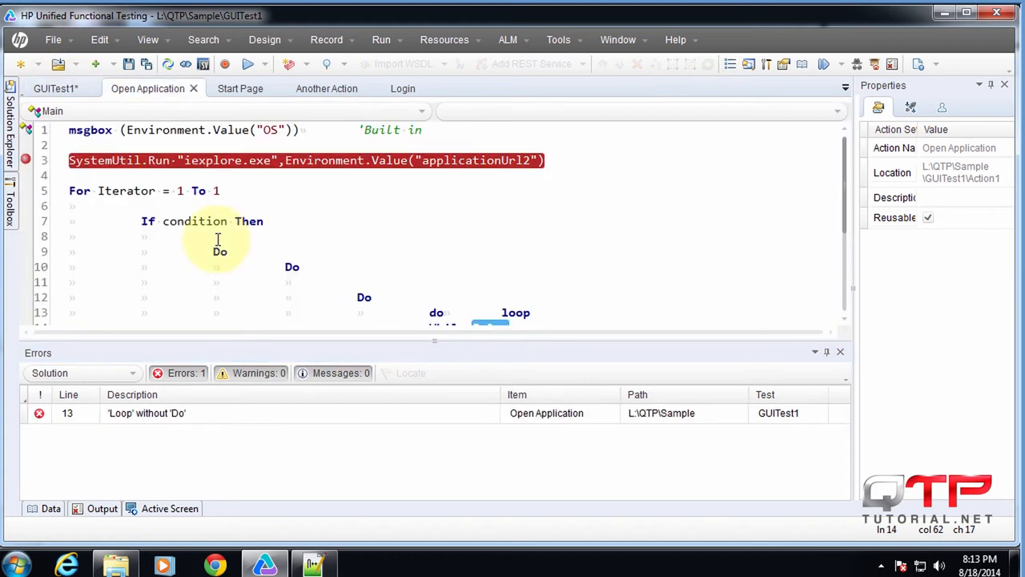
pyautogui.moveTo(69, 160); pyautogui.dragTo(504, 320)
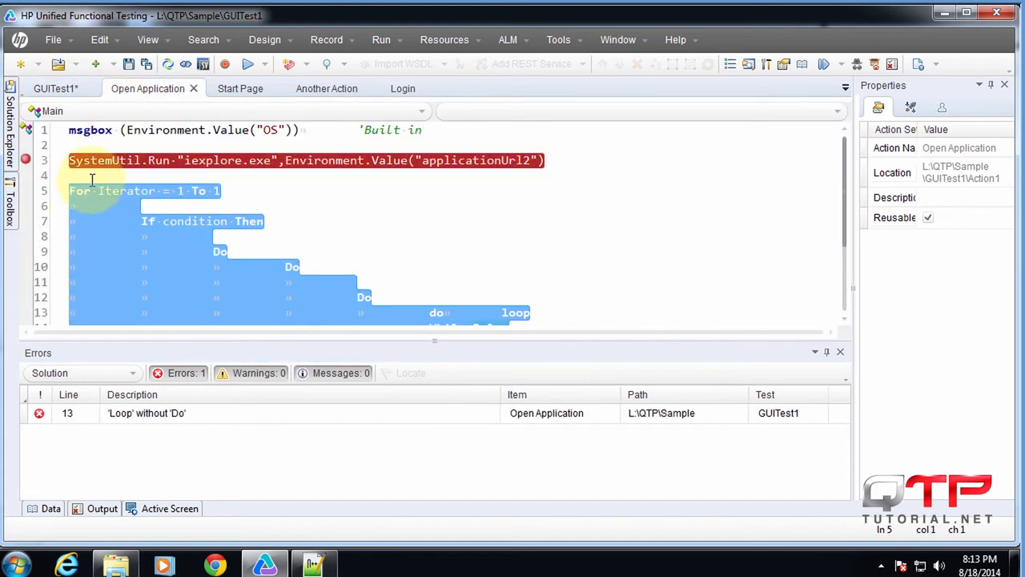
pyautogui.press('Delete')
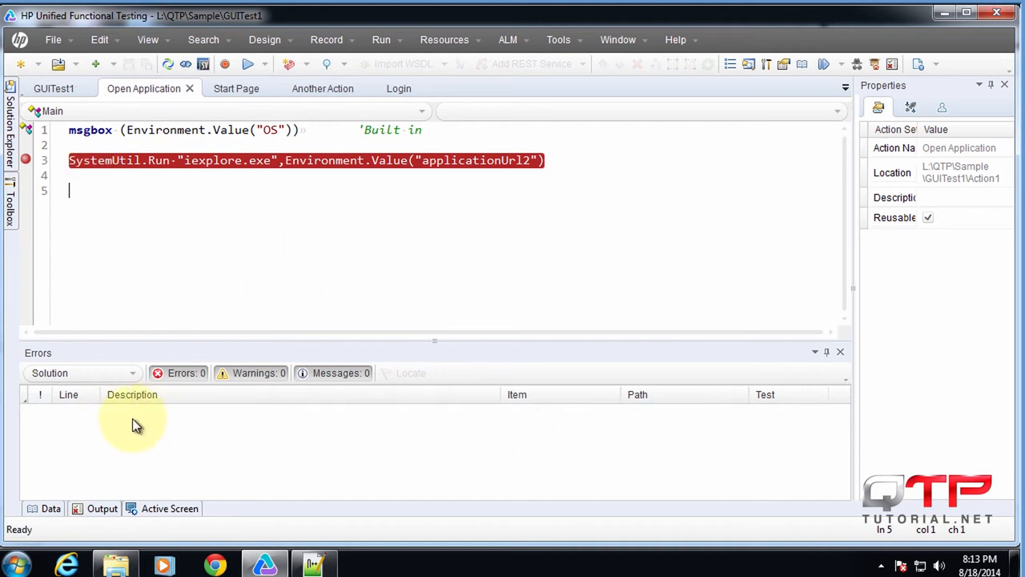
pyautogui.click(147, 39)
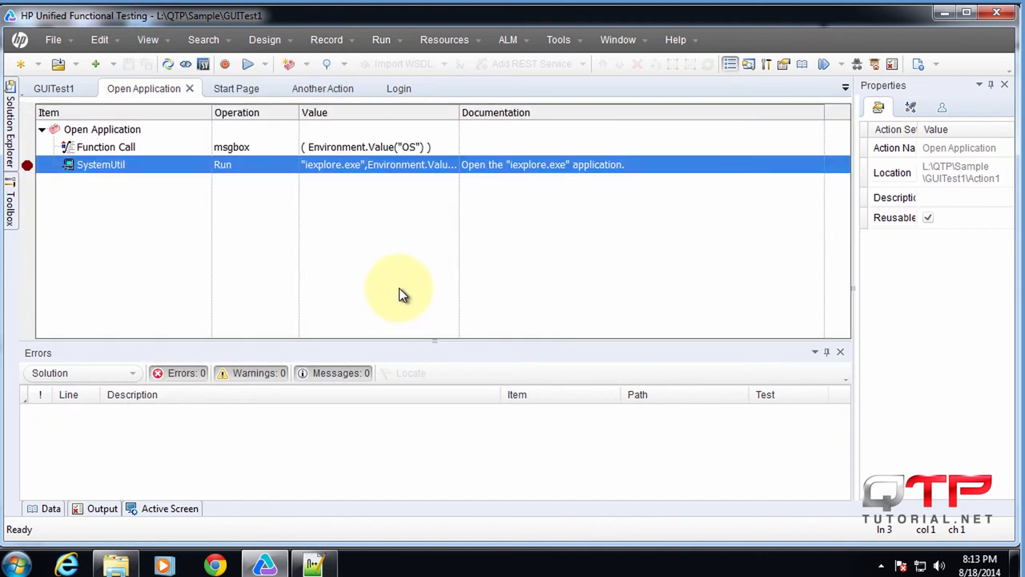
pyautogui.moveTo(591, 283)
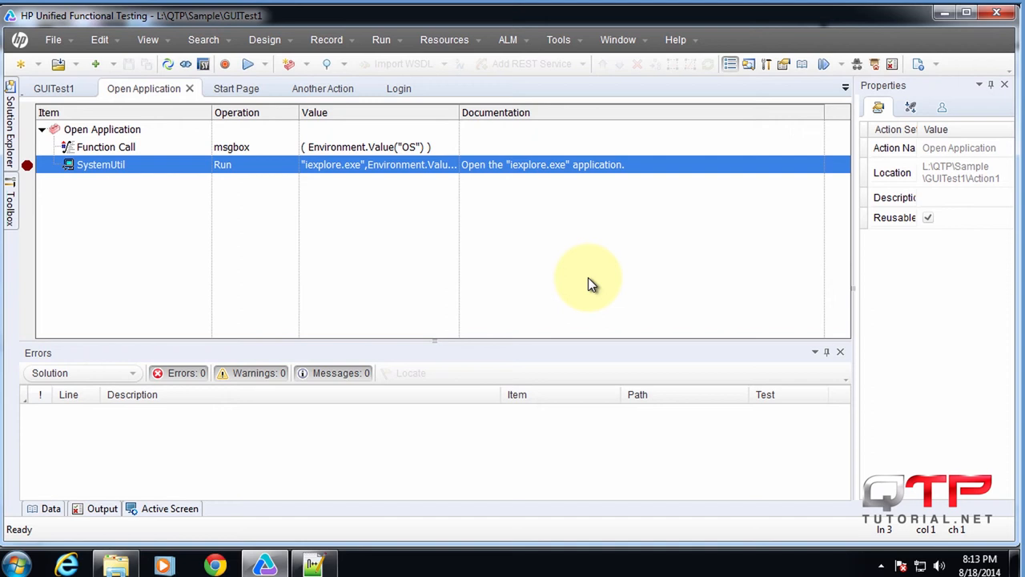
pyautogui.moveTo(523, 303)
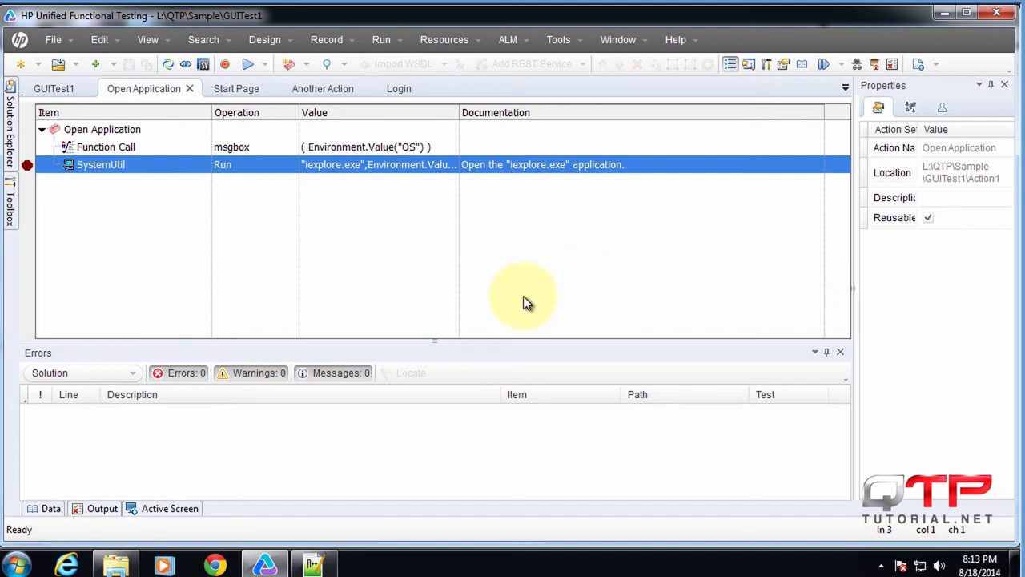
pyautogui.moveTo(201, 249)
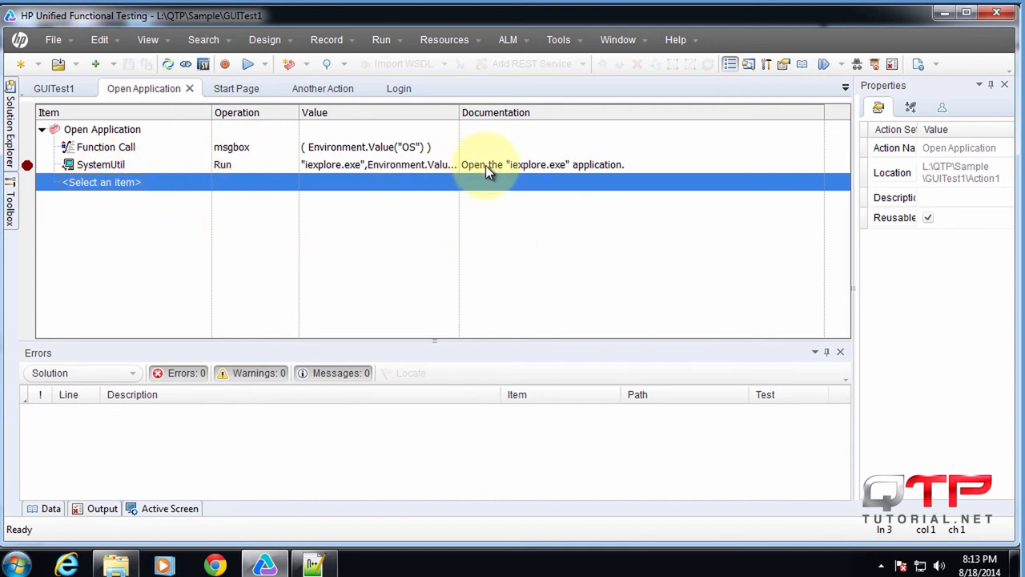
# Add an empty step below SystemUtil Run and choose an object from the repository for it.
pyautogui.click(204, 181)
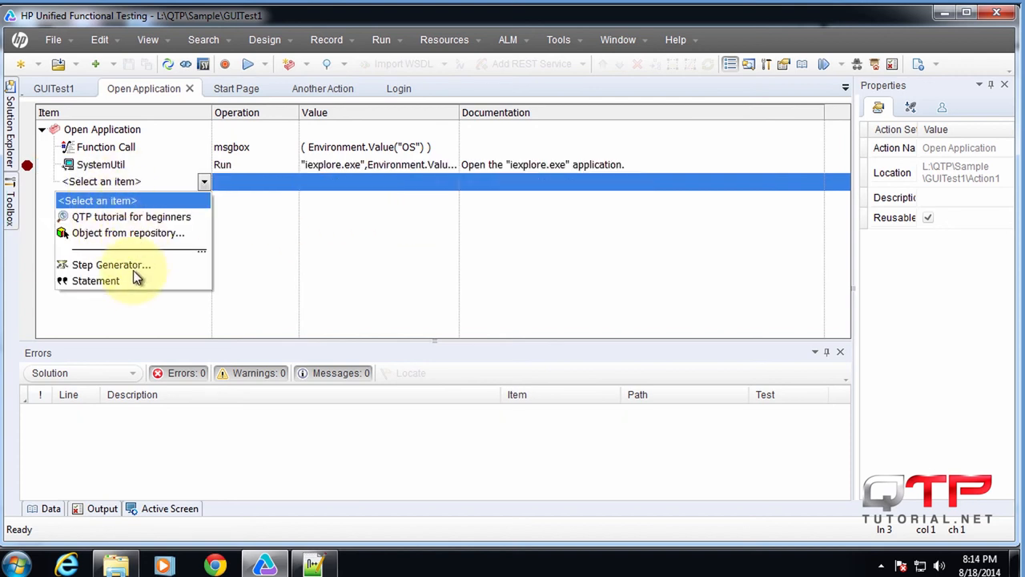
pyautogui.click(128, 233)
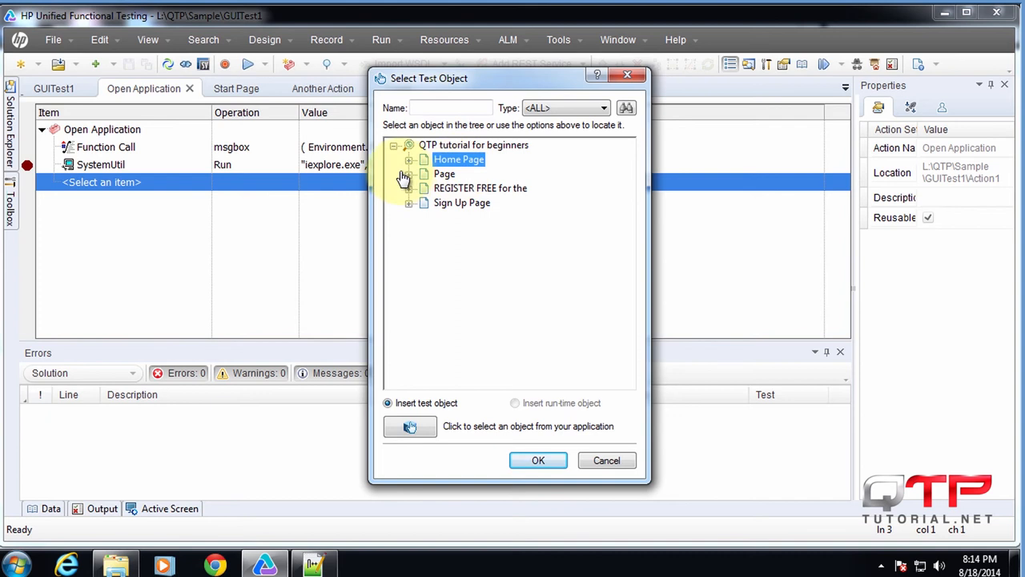
# Add the Home Page object as a Sync step, with an empty step below it.
pyautogui.click(538, 460)
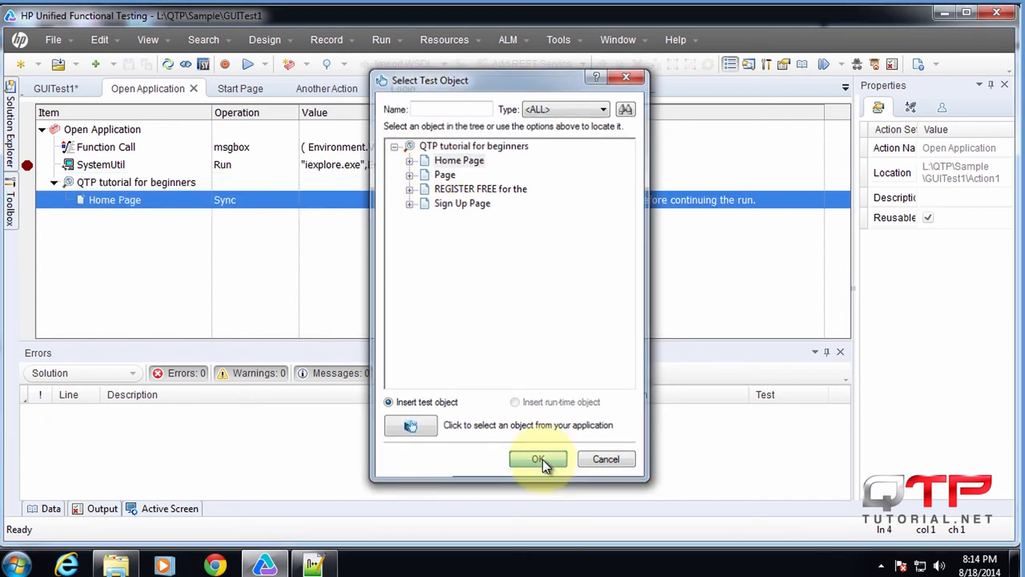
pyautogui.click(538, 459)
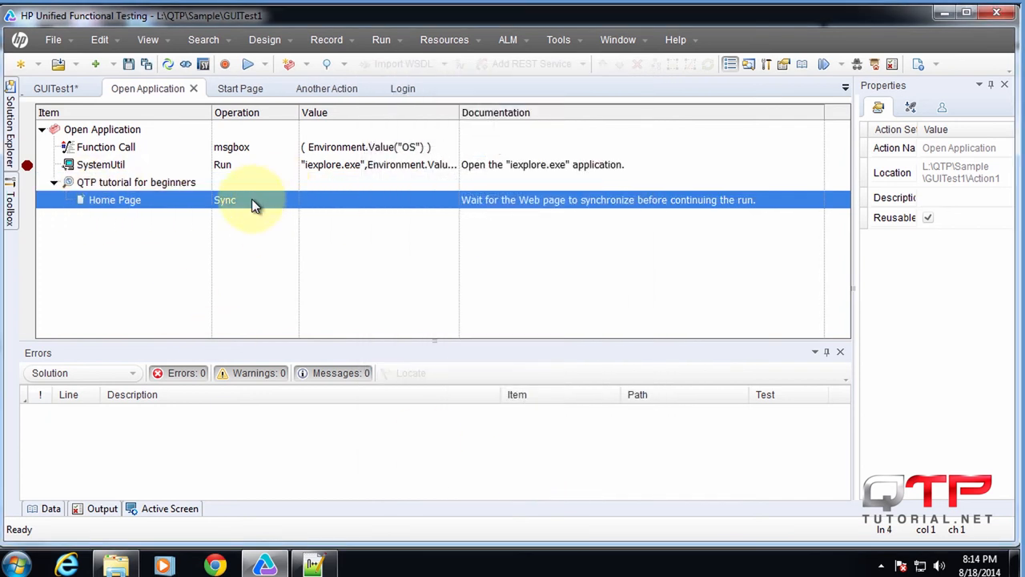
pyautogui.click(290, 200)
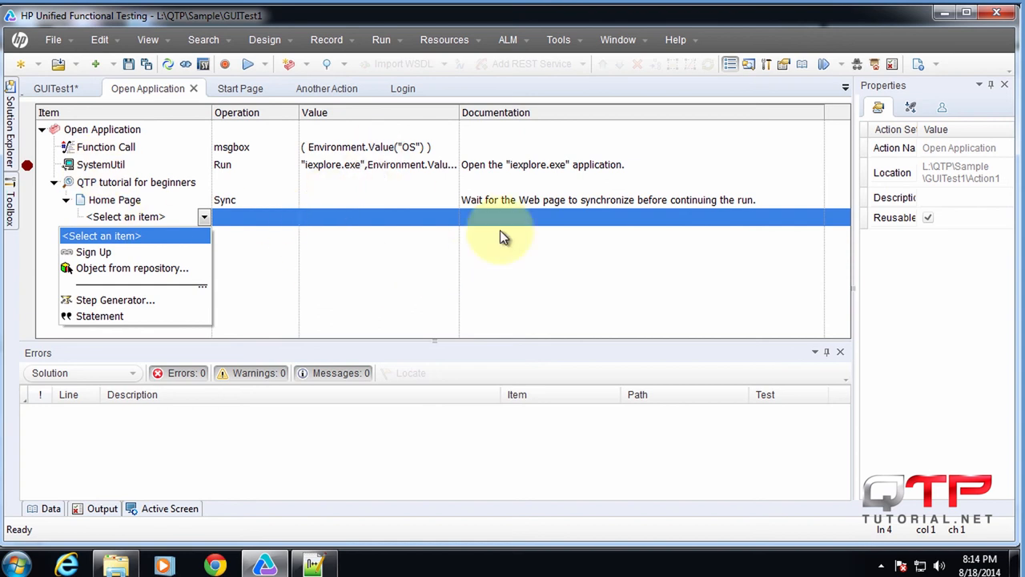
pyautogui.moveTo(354, 230)
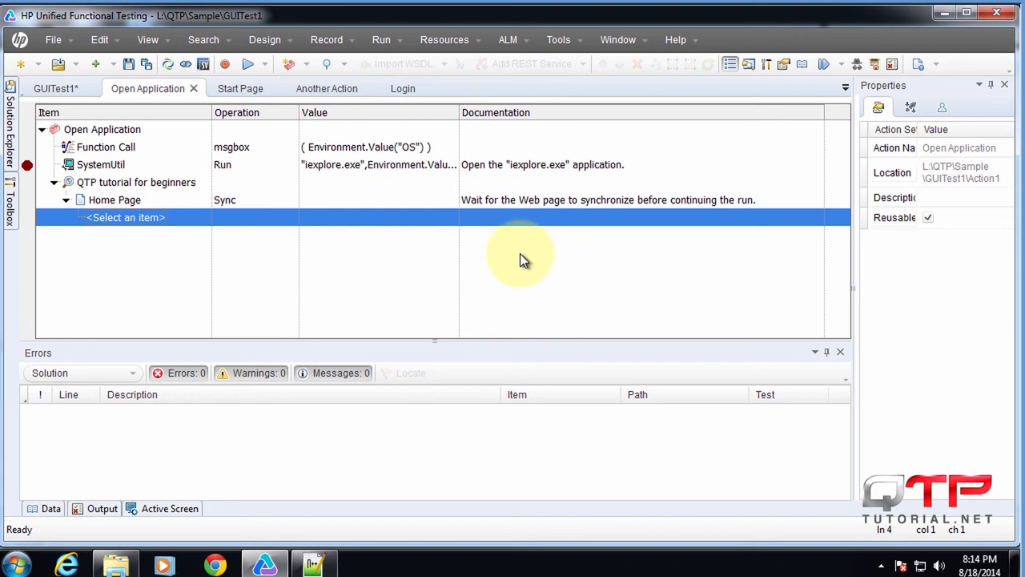
pyautogui.moveTo(366, 266)
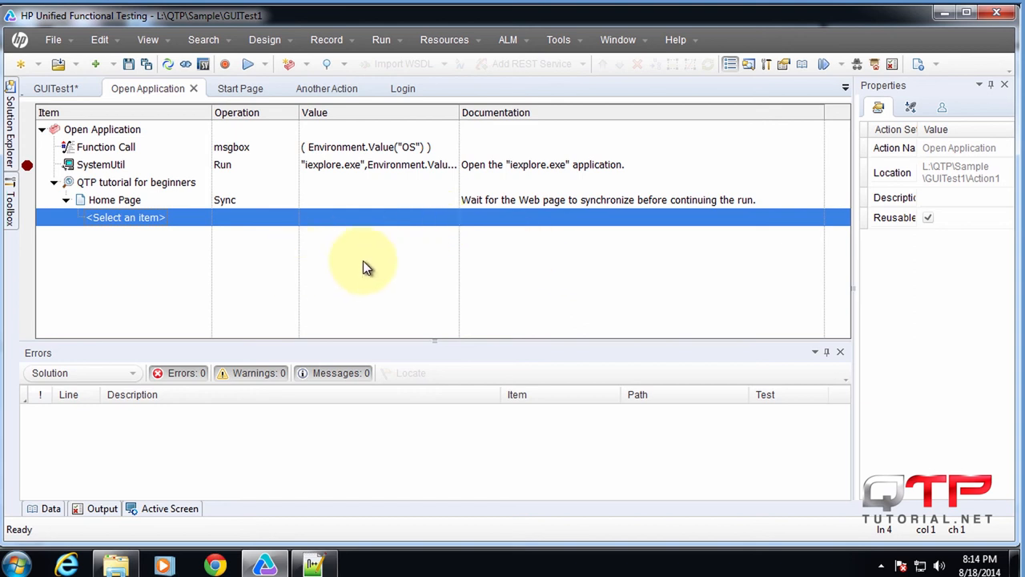
pyautogui.moveTo(63, 88)
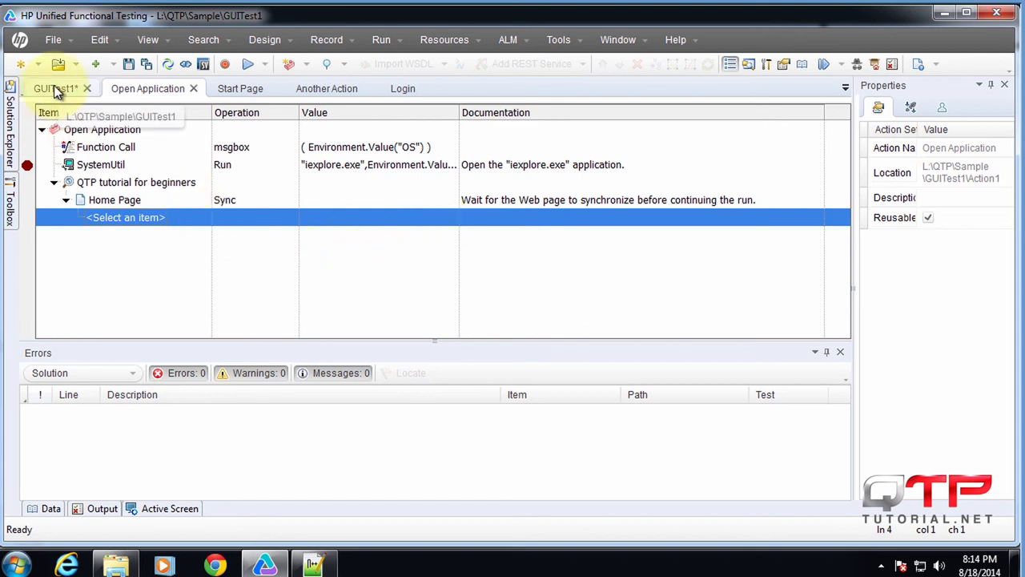
pyautogui.click(203, 39)
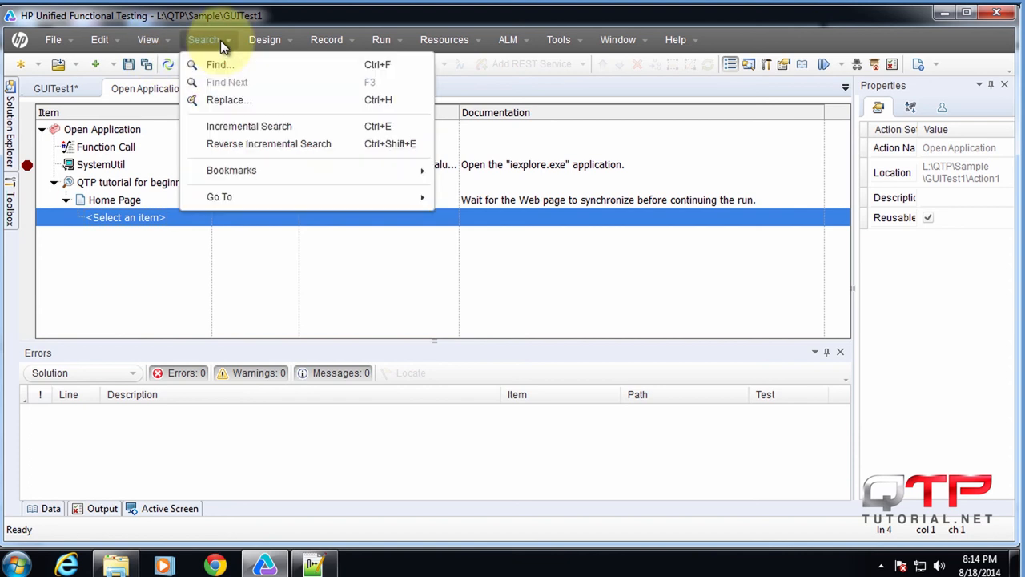